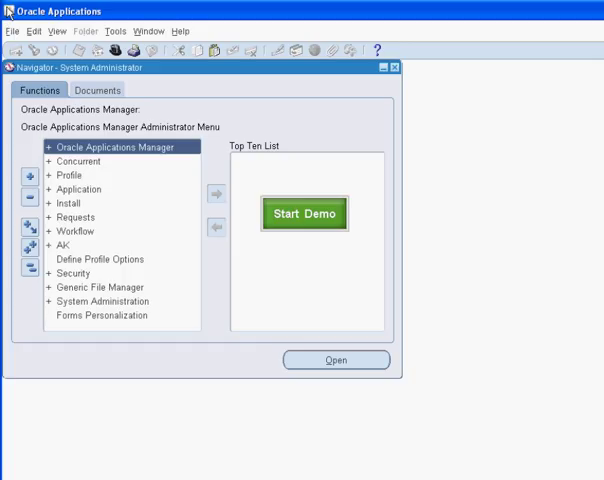
Expand Security in the Navigator to reach User > Define
click(73, 273)
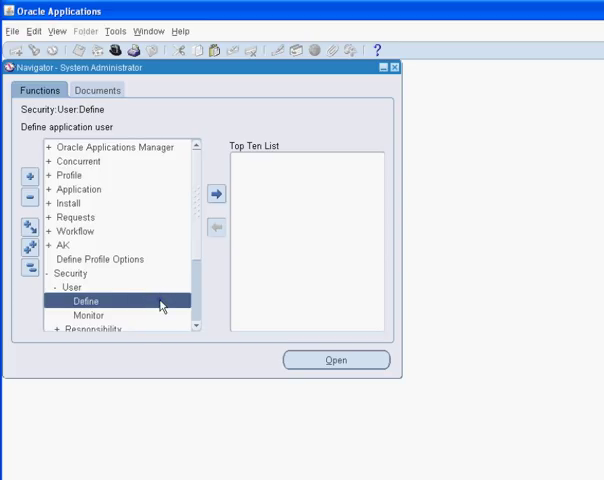
double_click(87, 301)
text(A)
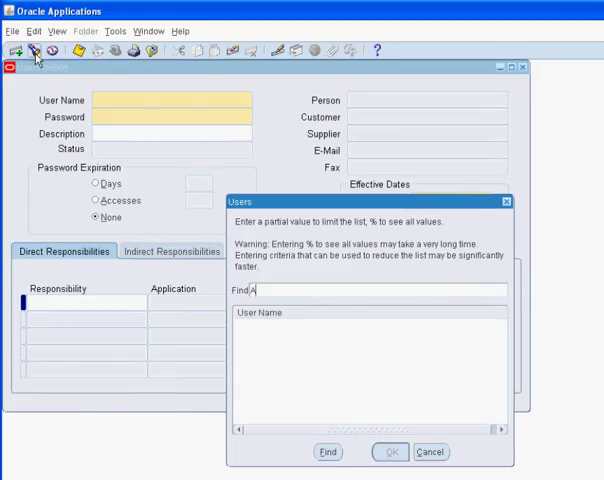
text(B)
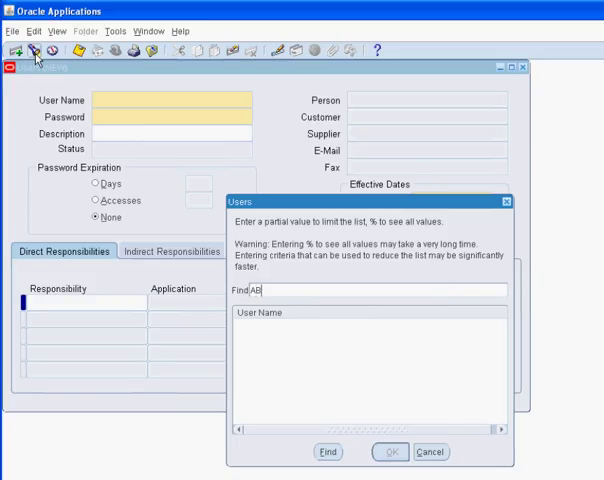
text(ORGEN)
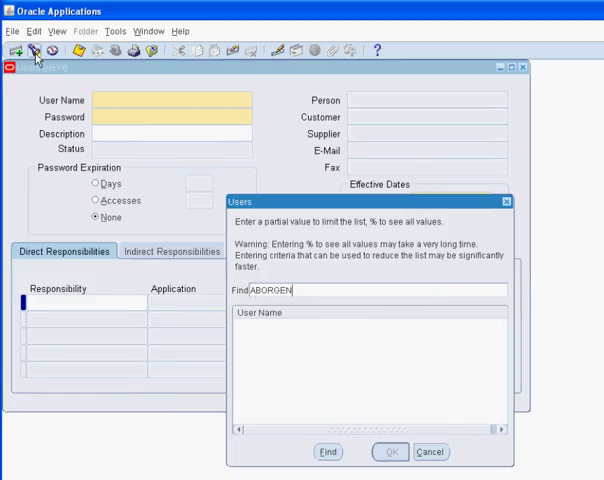
mouse_move(318, 299)
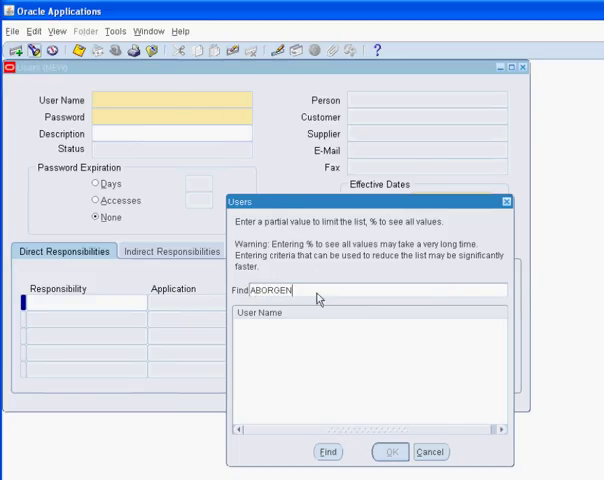
click(327, 451)
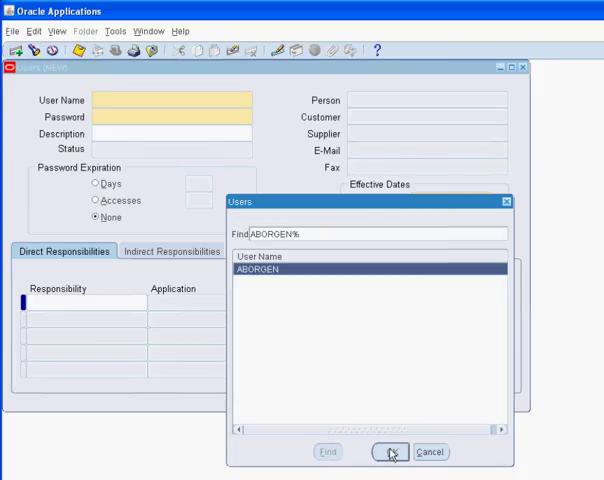
click(391, 452)
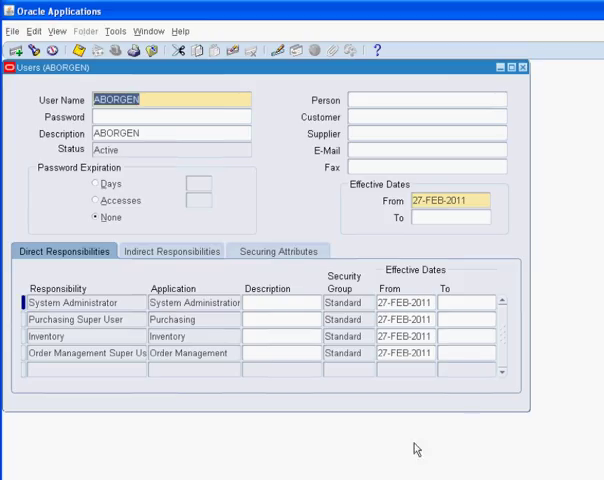
mouse_move(491, 121)
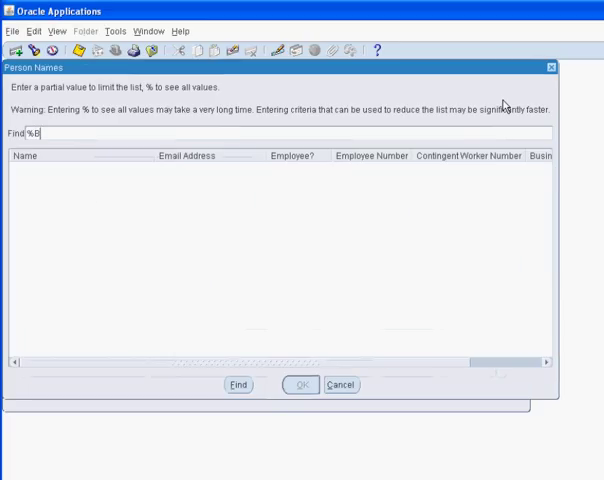
text(orgen%)
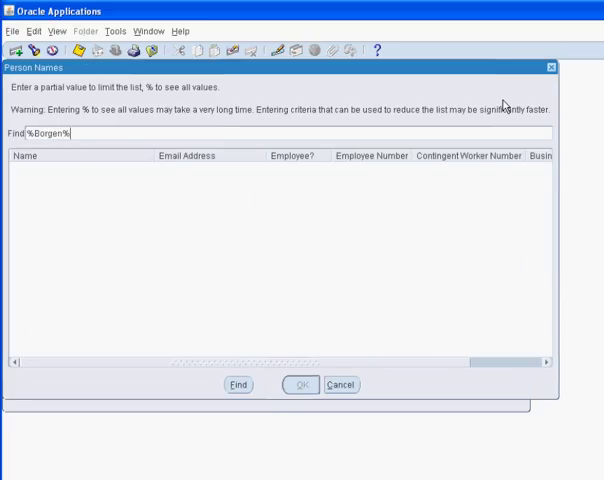
mouse_move(242, 302)
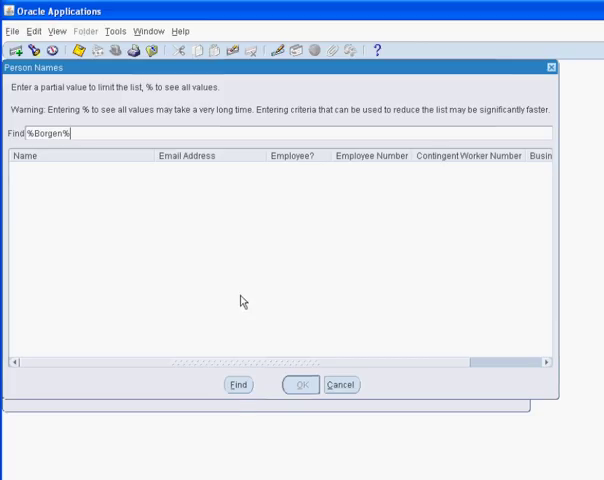
click(237, 385)
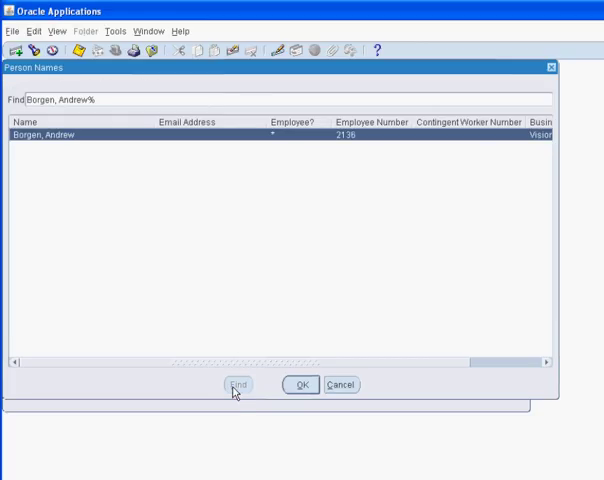
mouse_move(296, 385)
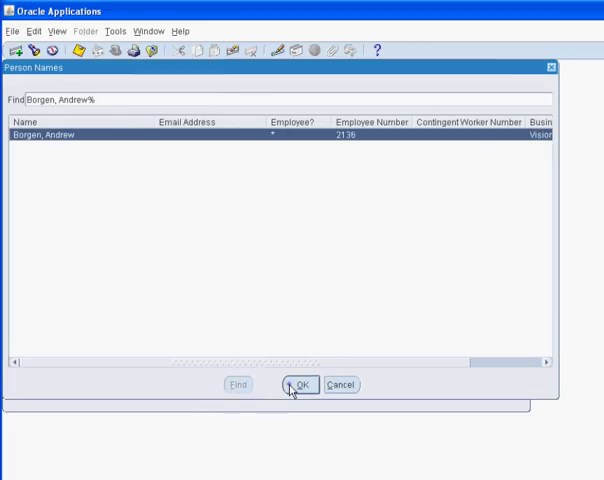
click(297, 385)
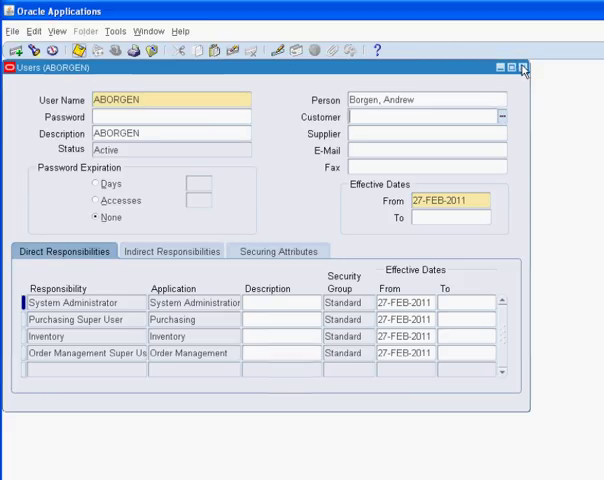
Close the Users window, returning to the Navigator
click(525, 67)
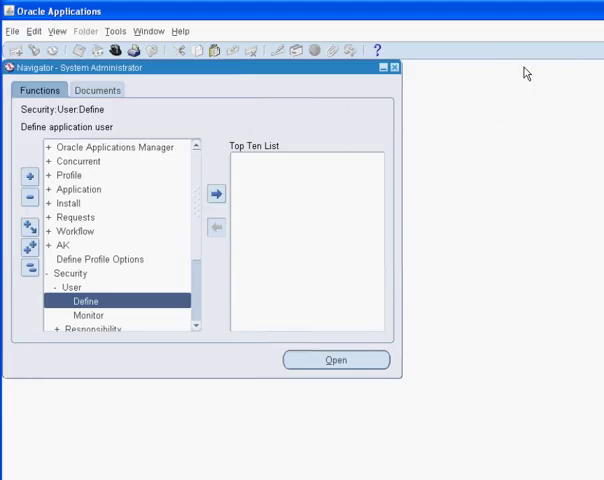